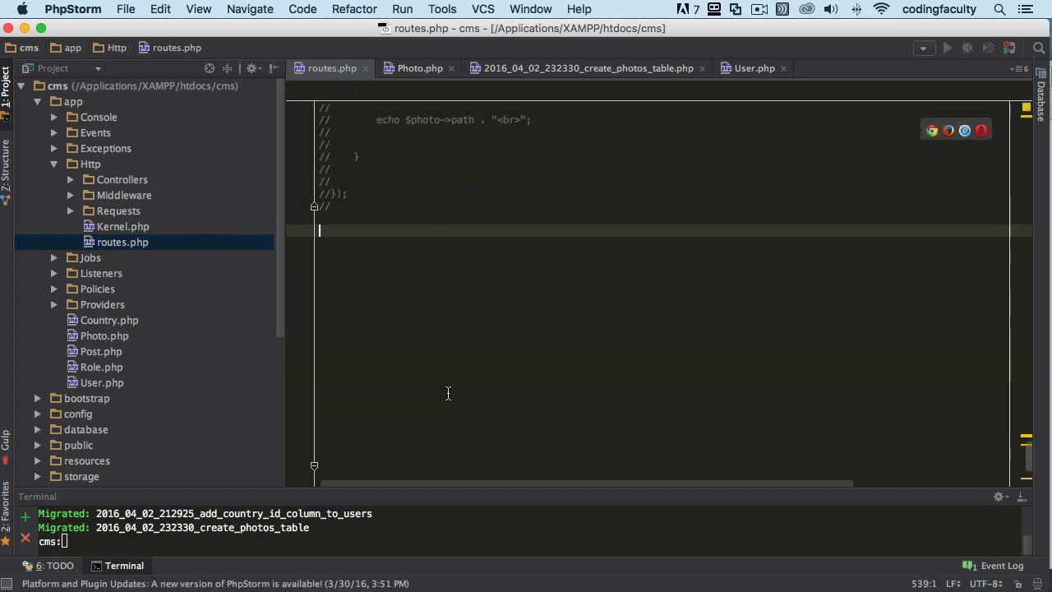
- In routes.php, write a Route::get for 'photo/{id}' with an empty closure taking $id
text(Rpute)
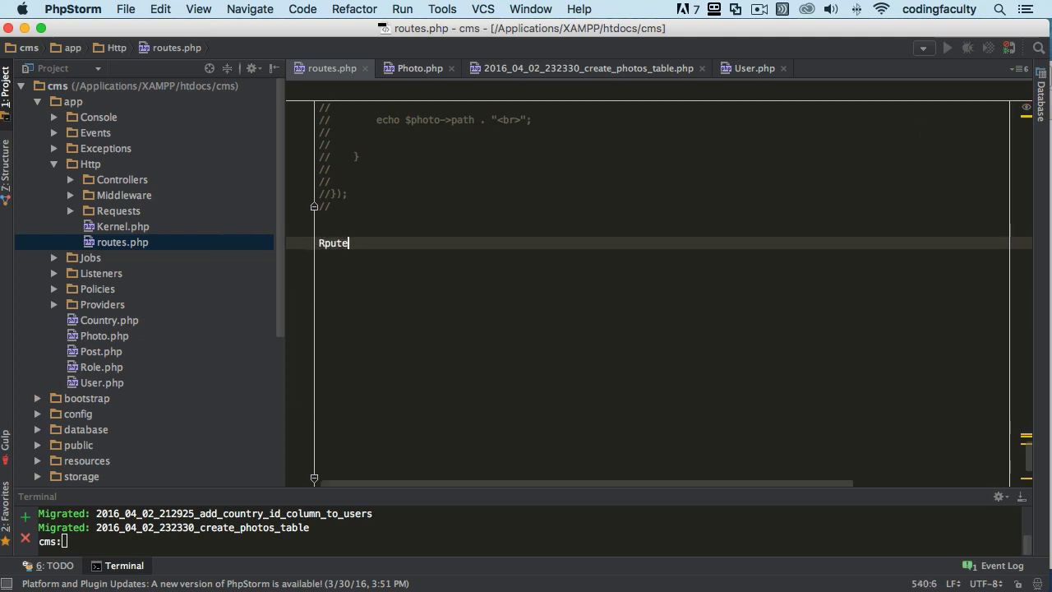
text(Route)
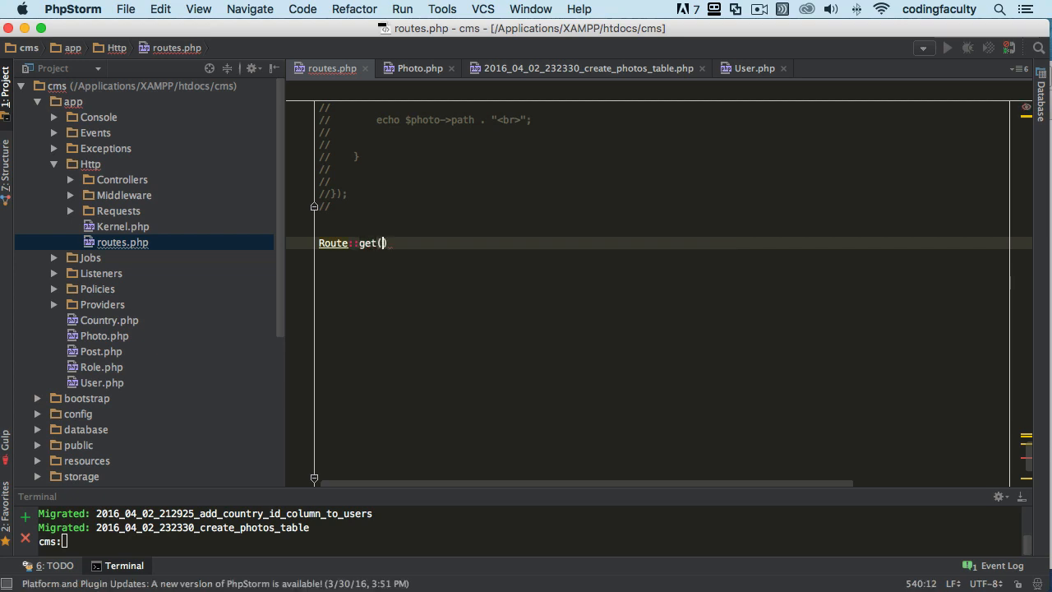
text(;)
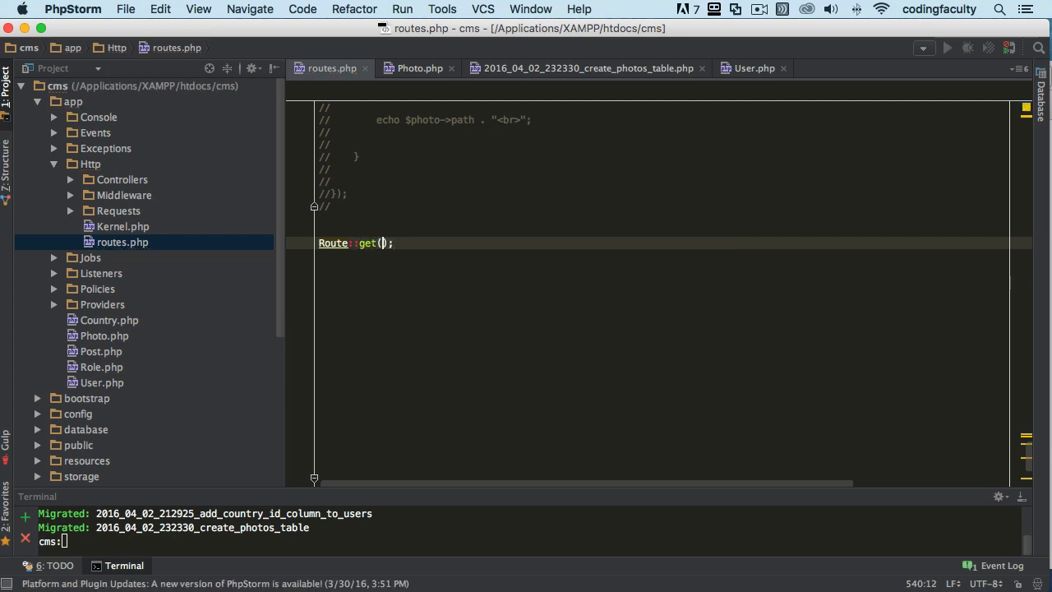
text(')
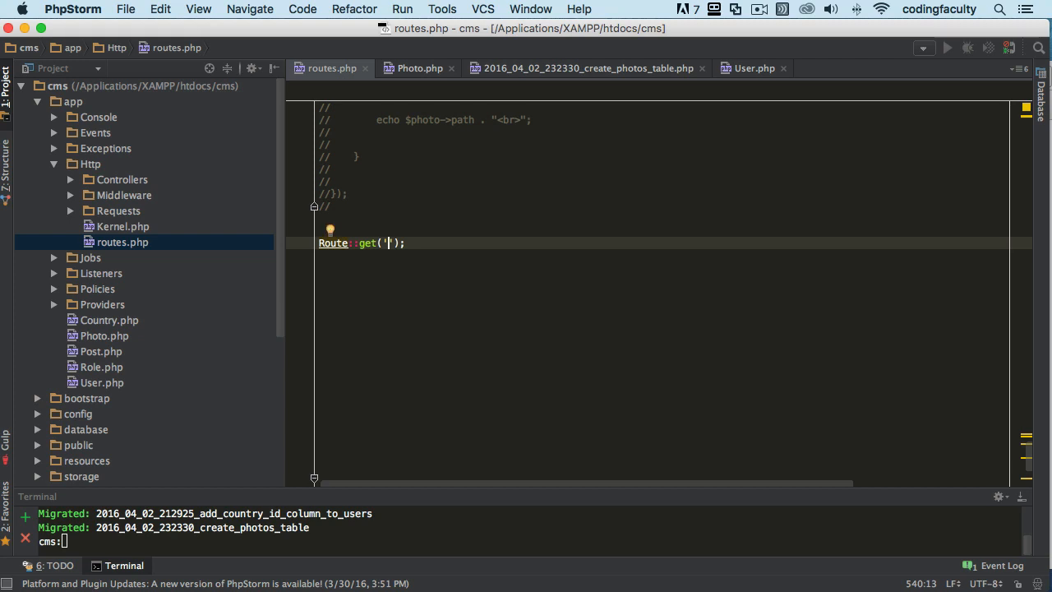
text(photo)
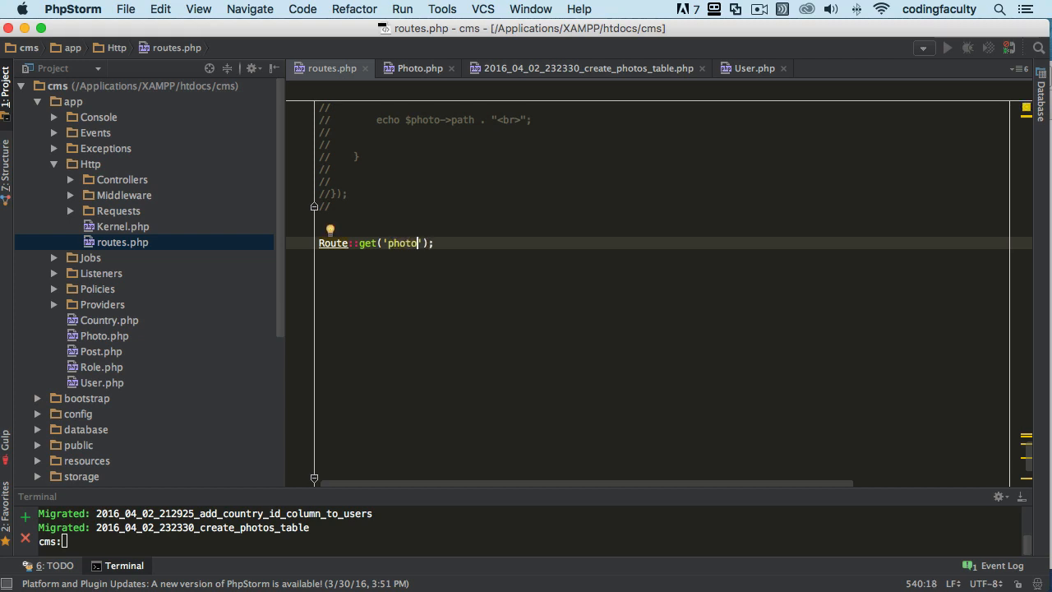
text(/{})
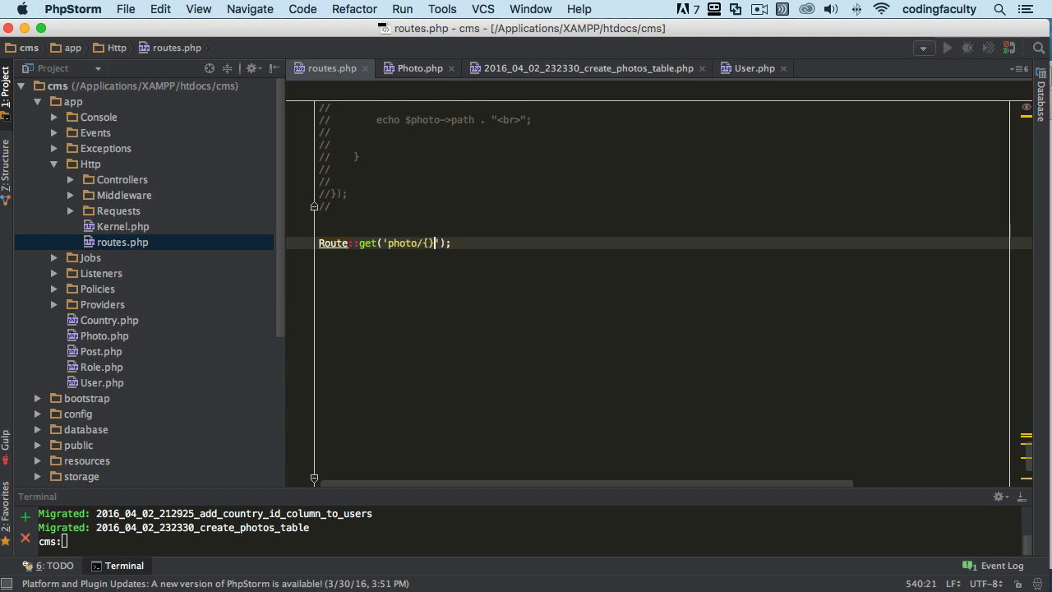
text(id)
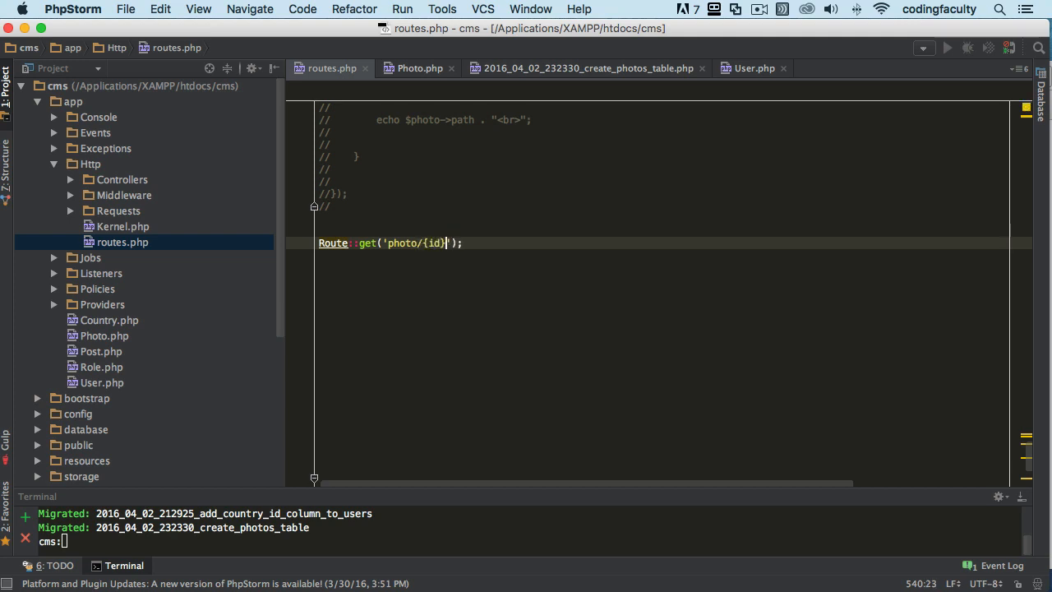
text(, function()
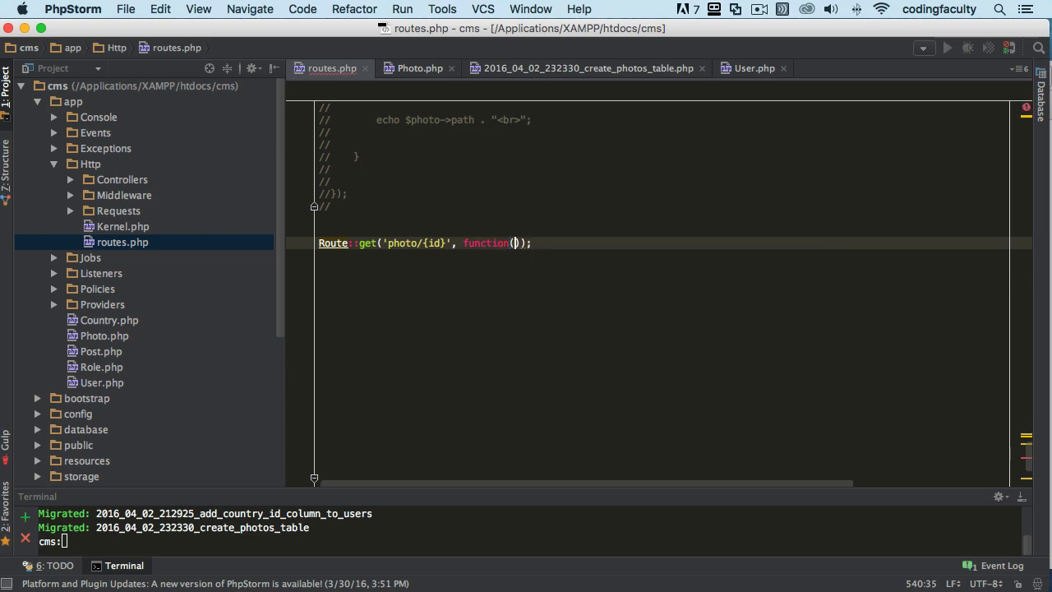
text($id){)
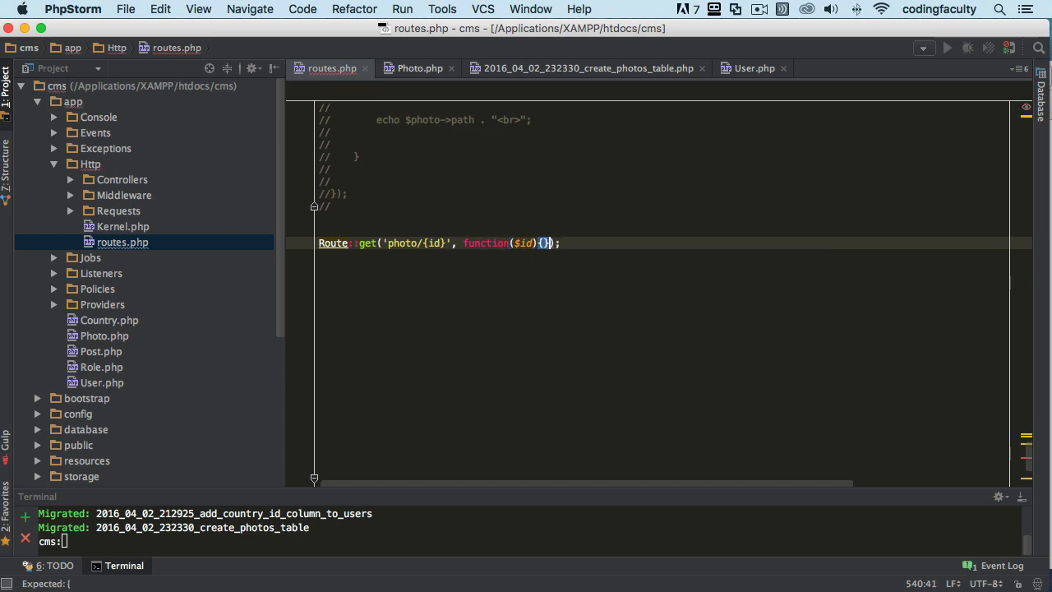
key(return)
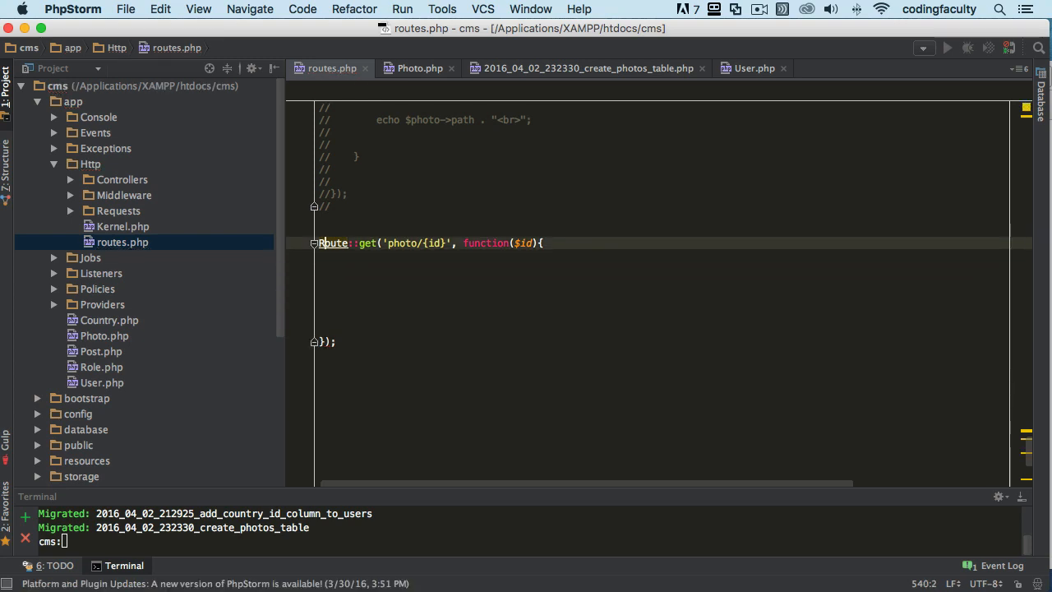
- Extend the route path to 'photo/{id}/post'
click(436, 242)
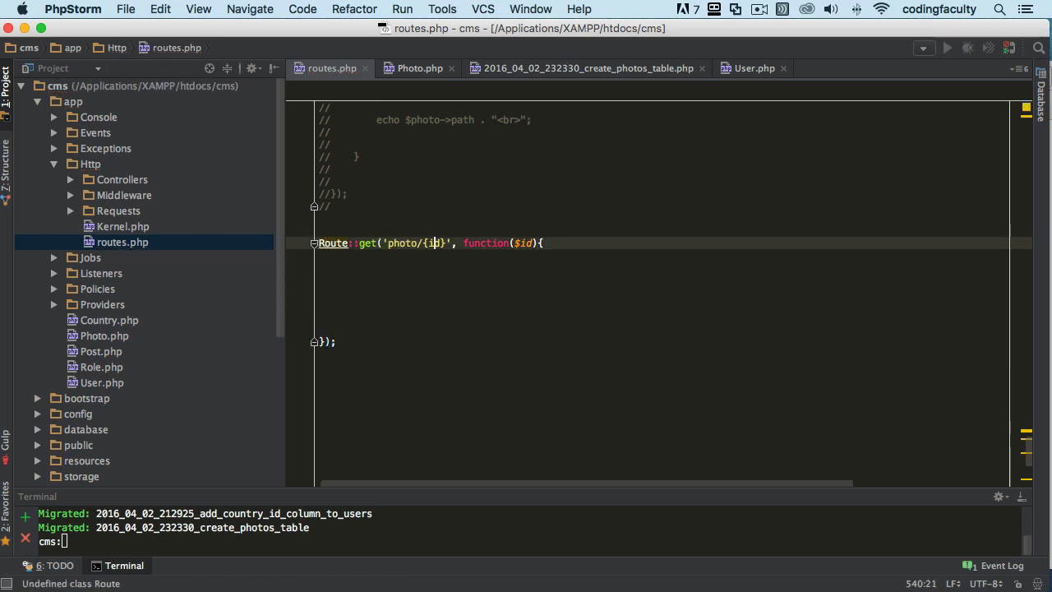
text(/user)
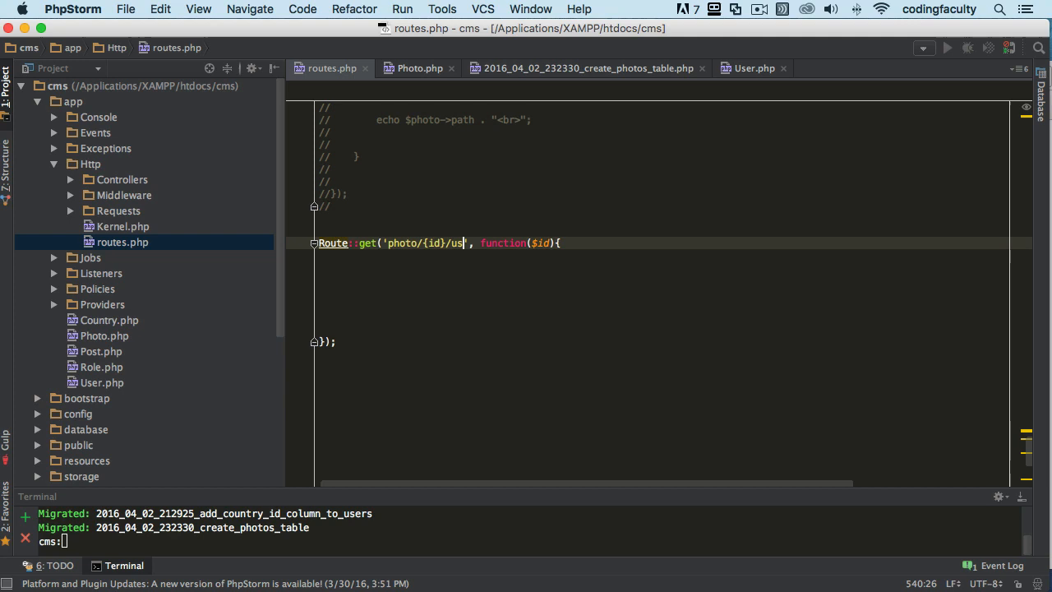
text(post')
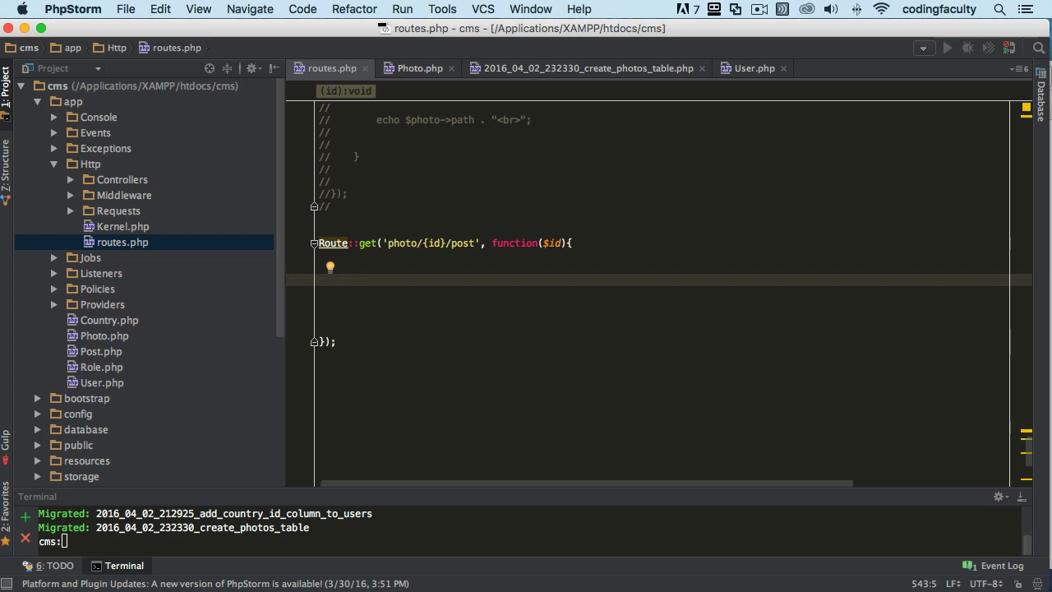
- Assign $photo = Photo::findOrFail($id); as the closure's first statement
text(Photo)
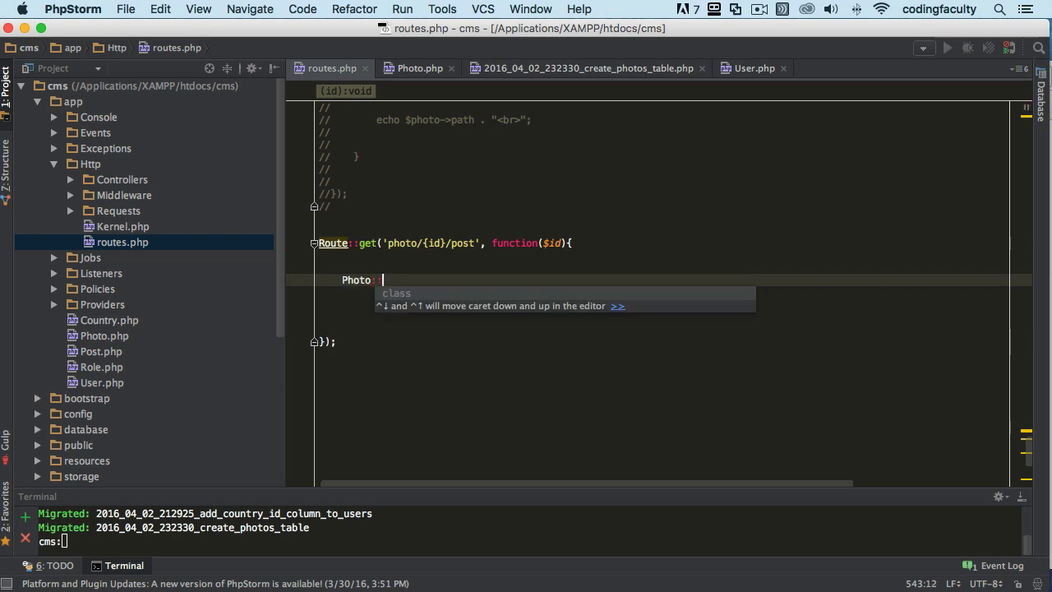
text(::)
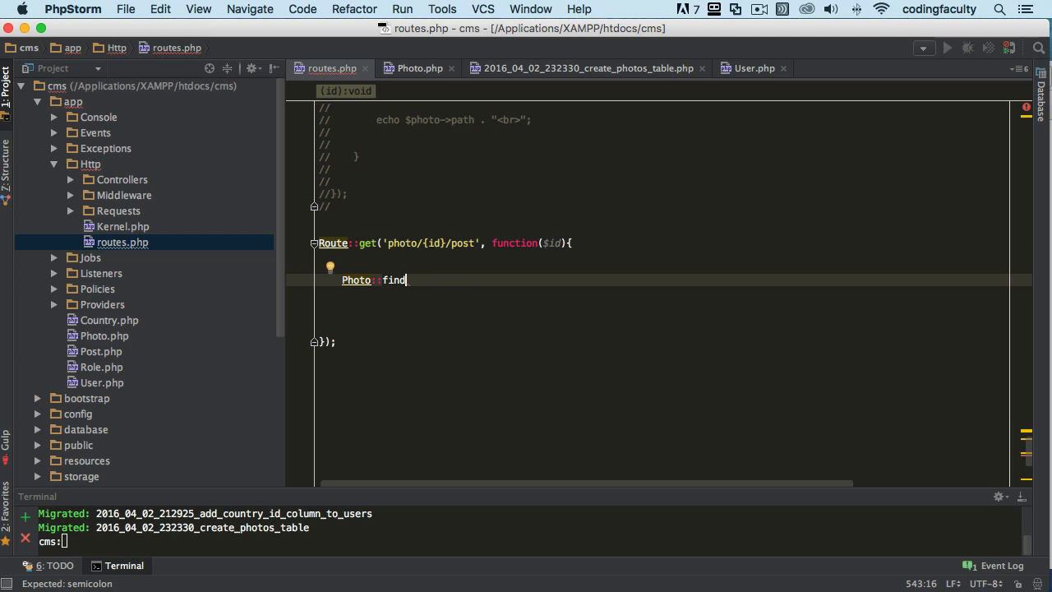
text(OrFail()
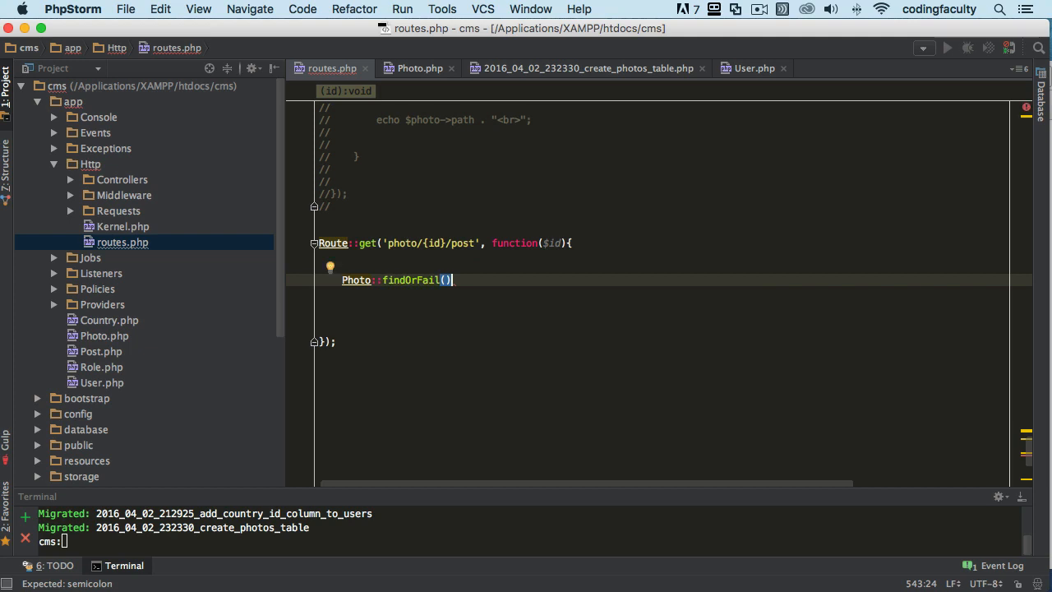
text(;)
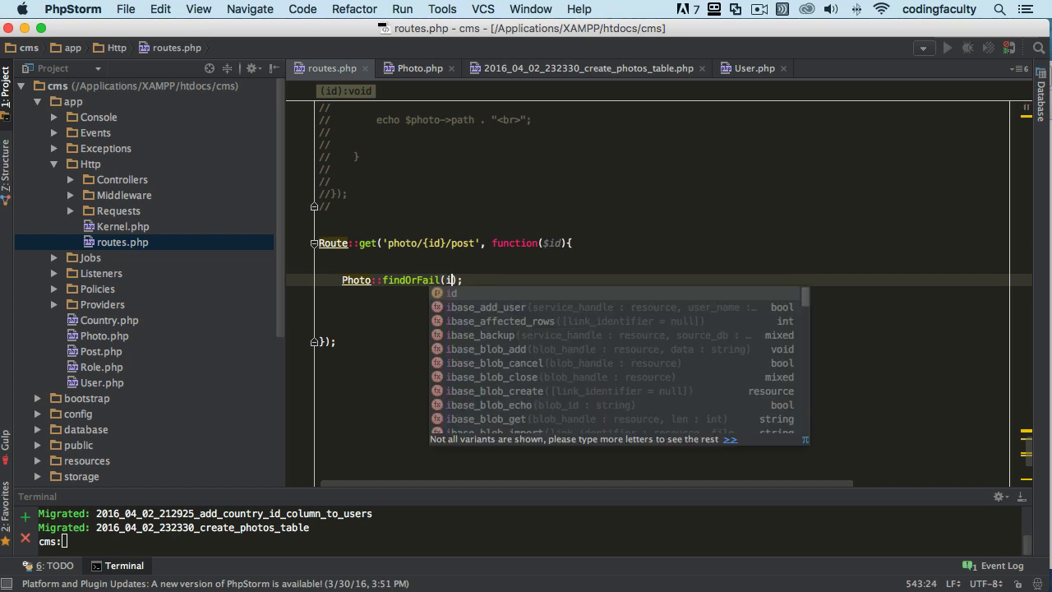
text($Id)
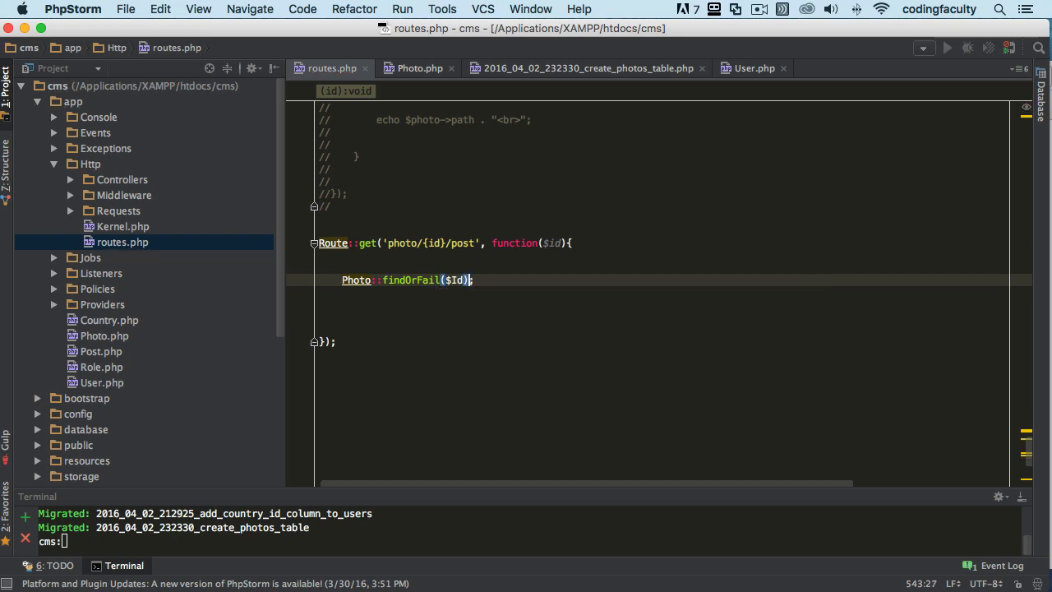
text(id)
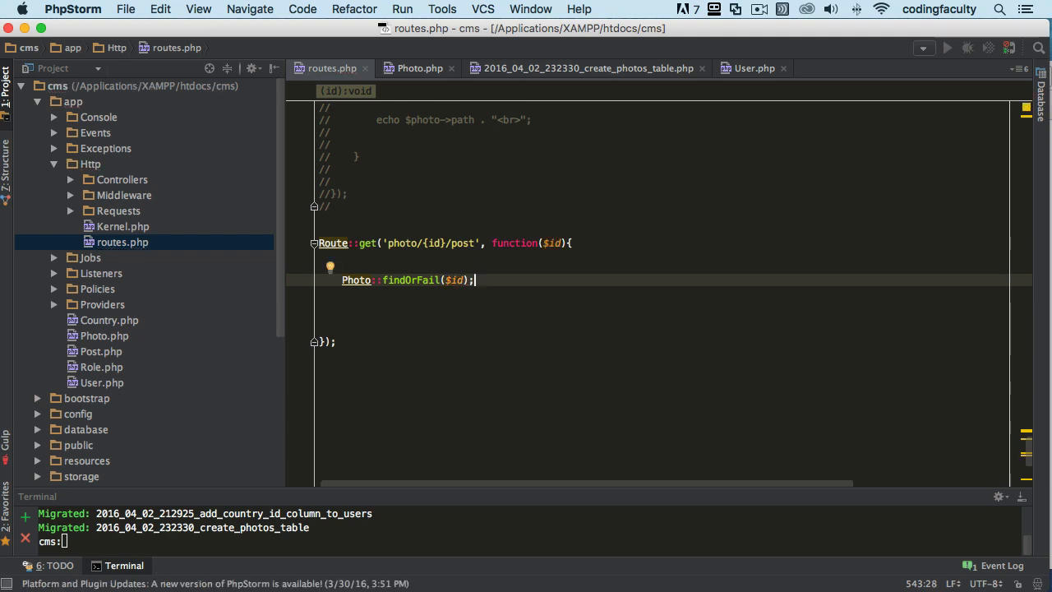
text($photo =)
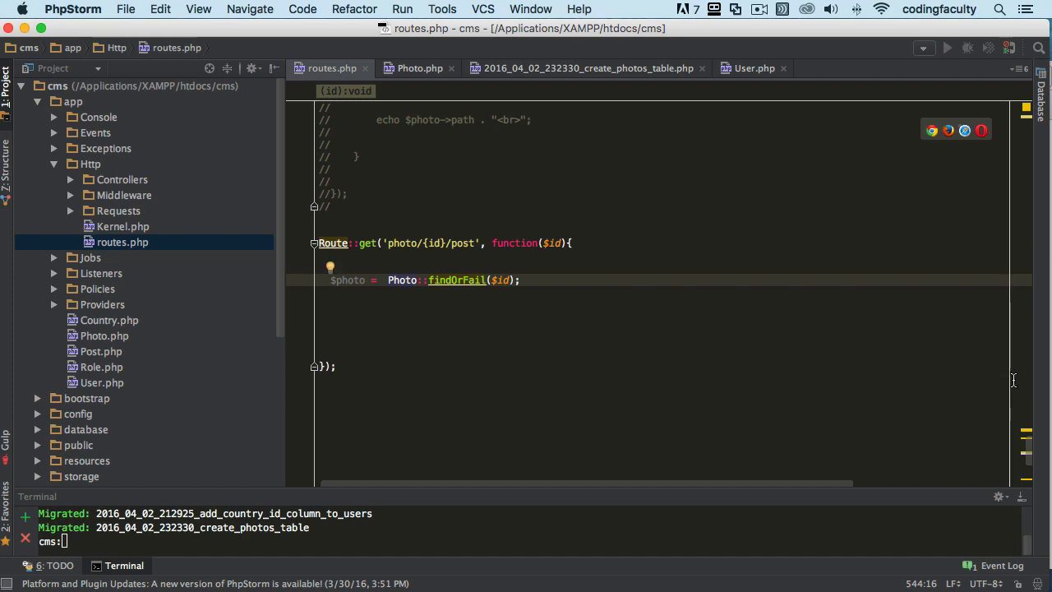
- Confirm App\Photo is imported at the top of routes.php, then scroll back to the closure
scroll(up, 3)
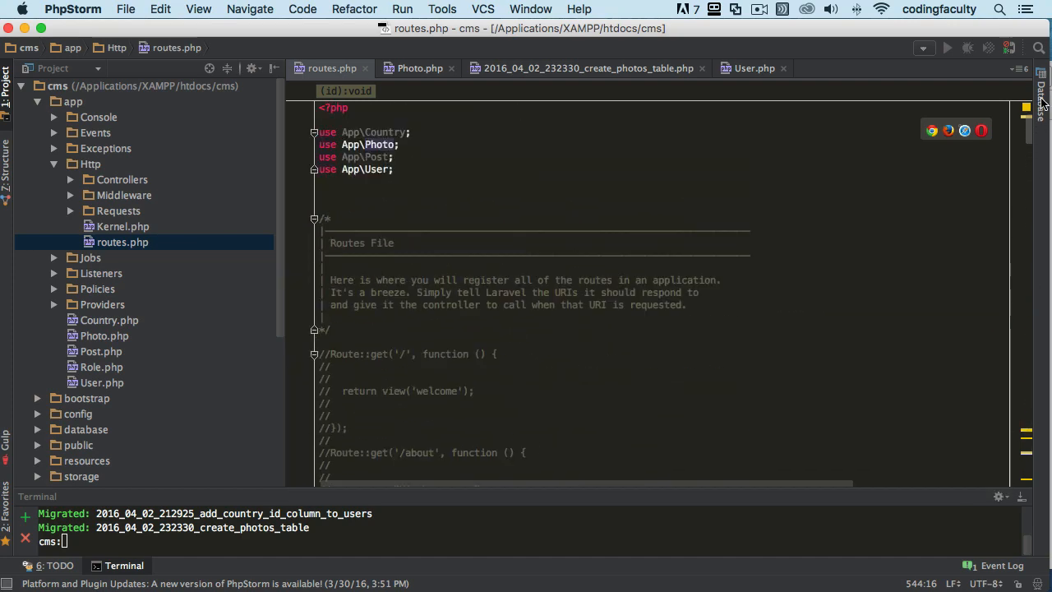
click(365, 145)
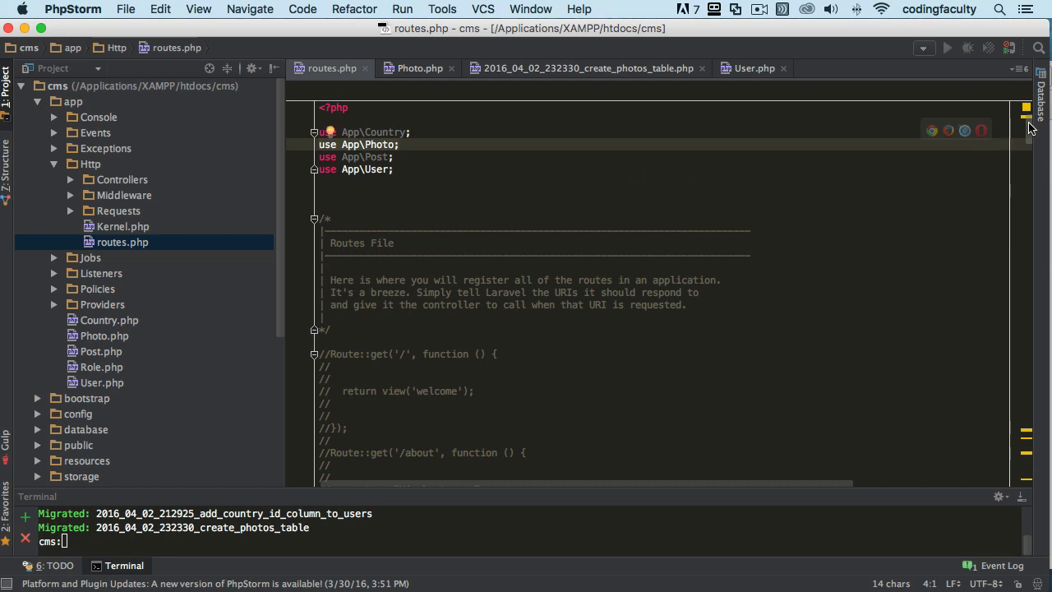
scroll(down, 3)
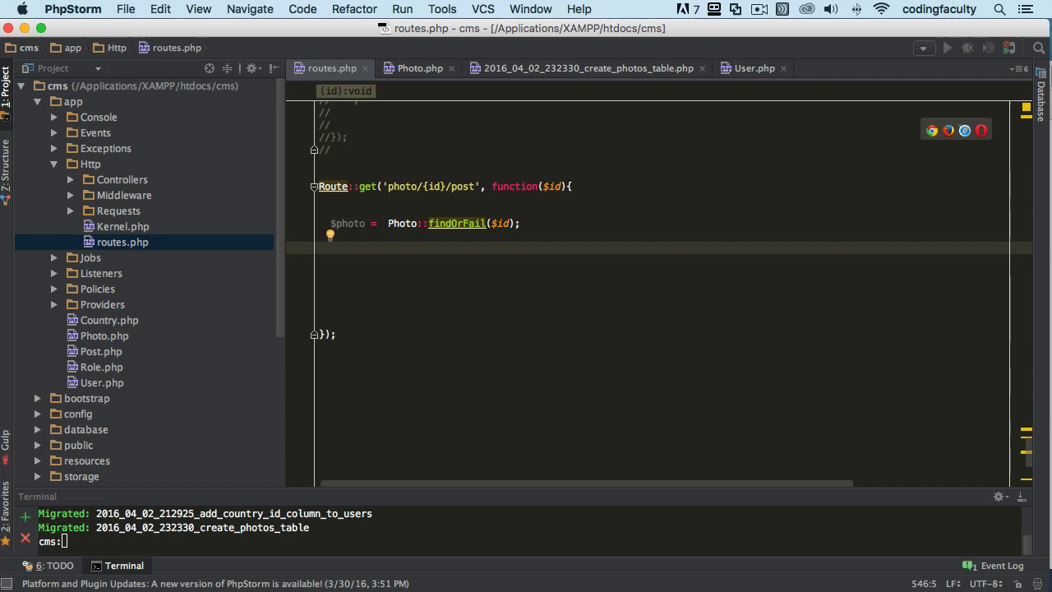
- Return $photo->imageable; from the route closure after the findOrFail lookup
text($imagea)
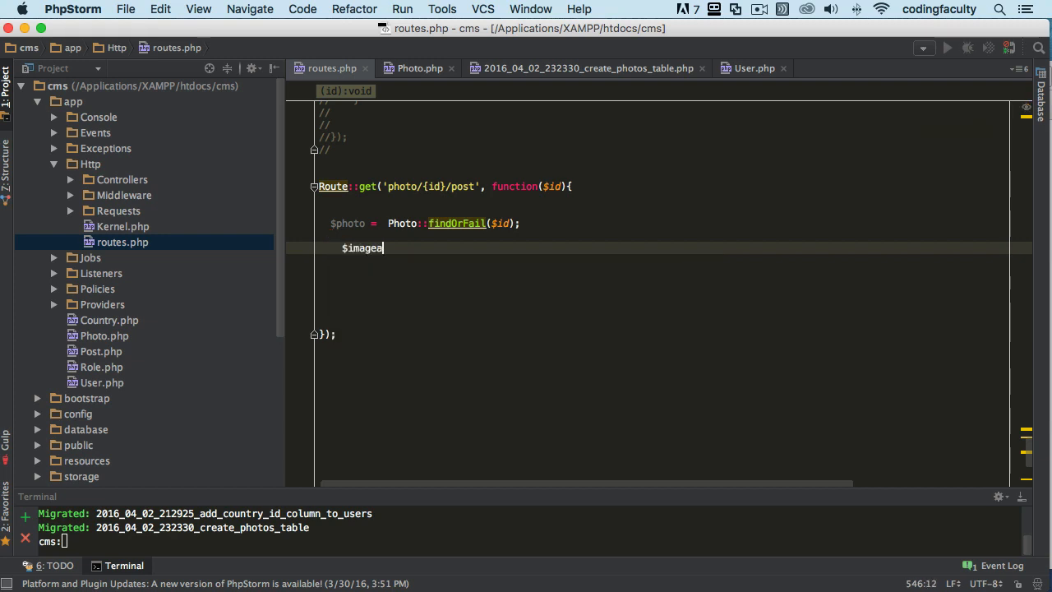
text(ble =)
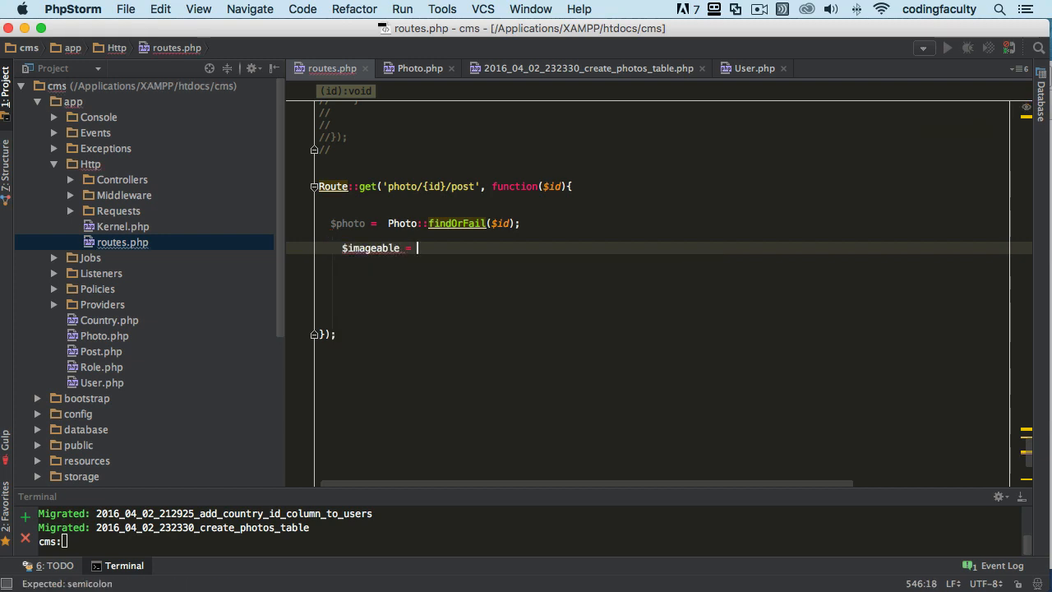
text($photo->)
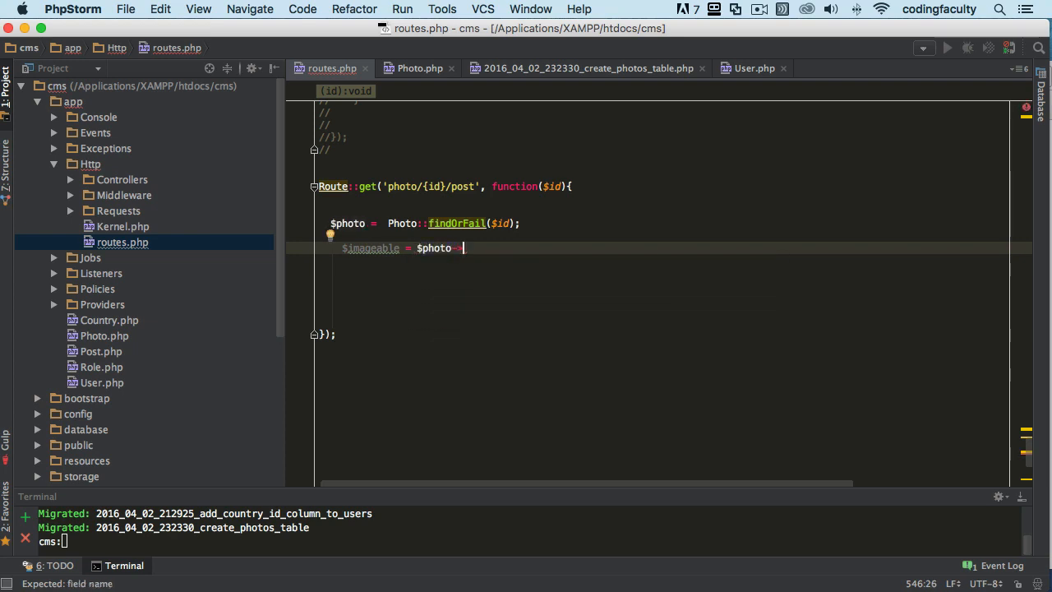
text(ima)
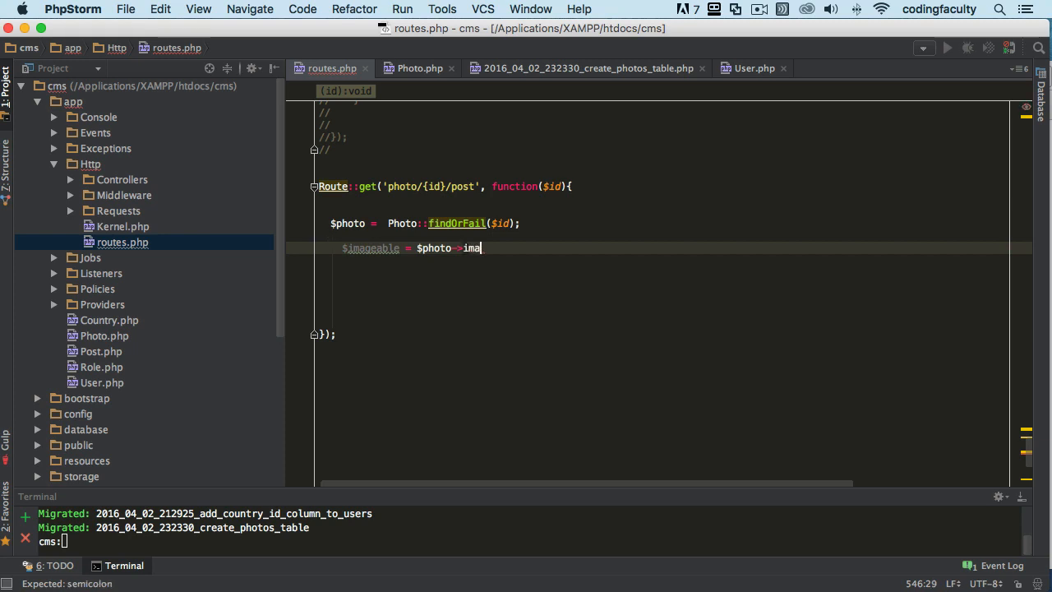
text(ge)
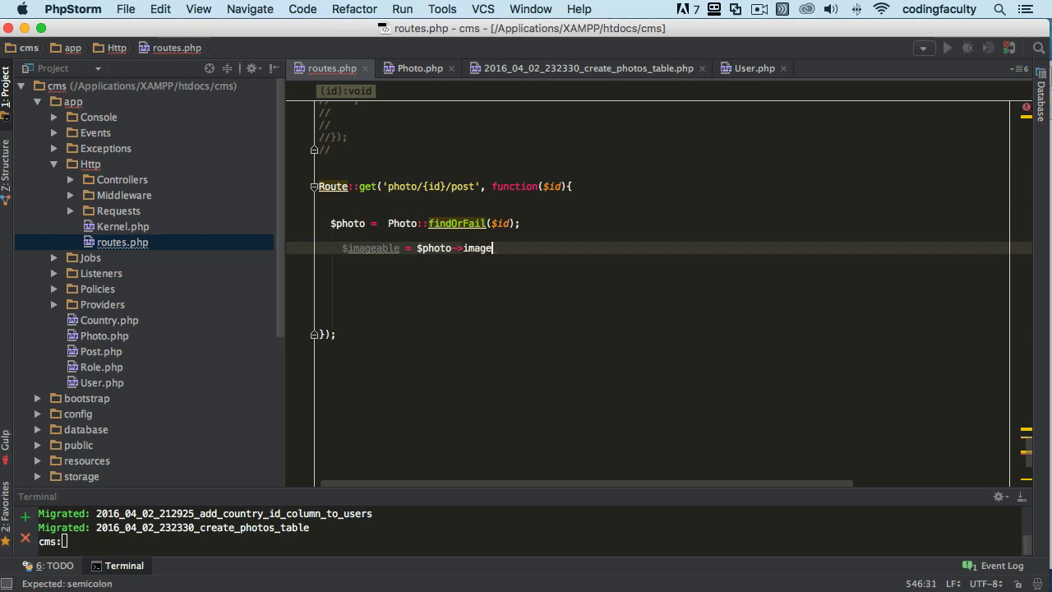
text(able_)
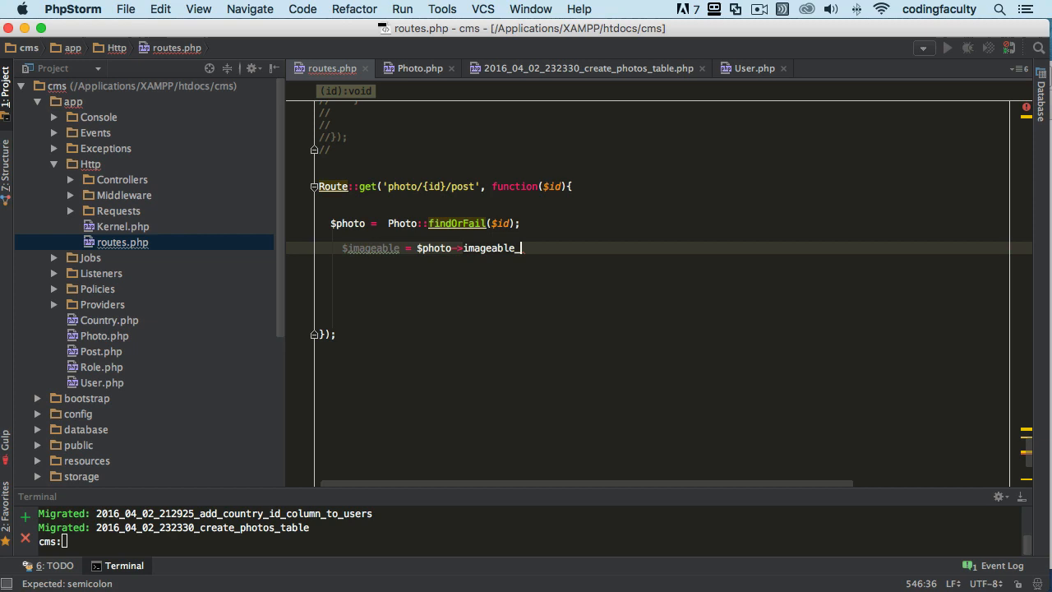
text(id)
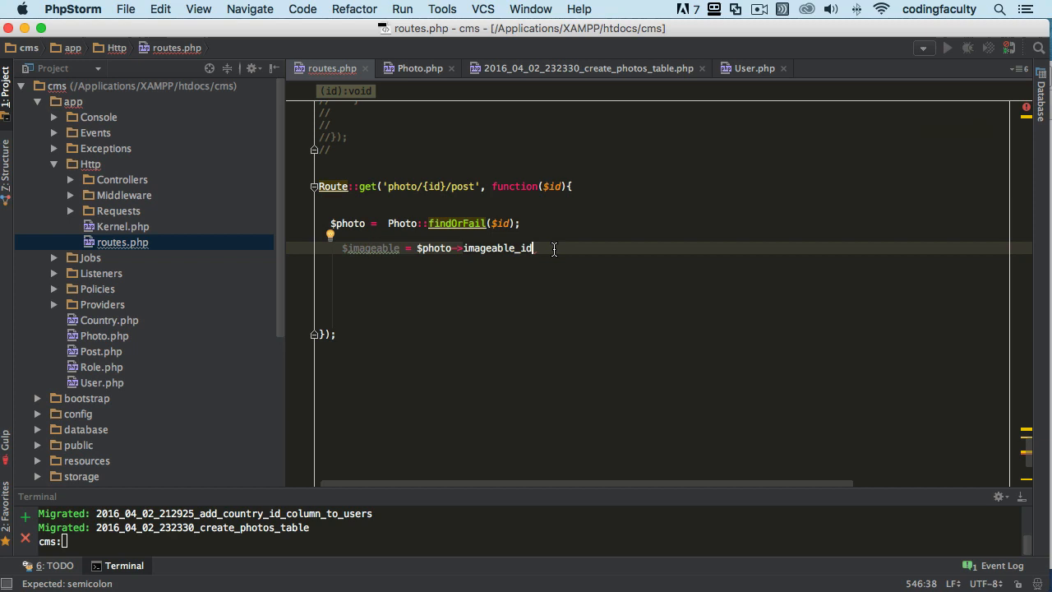
text(;)
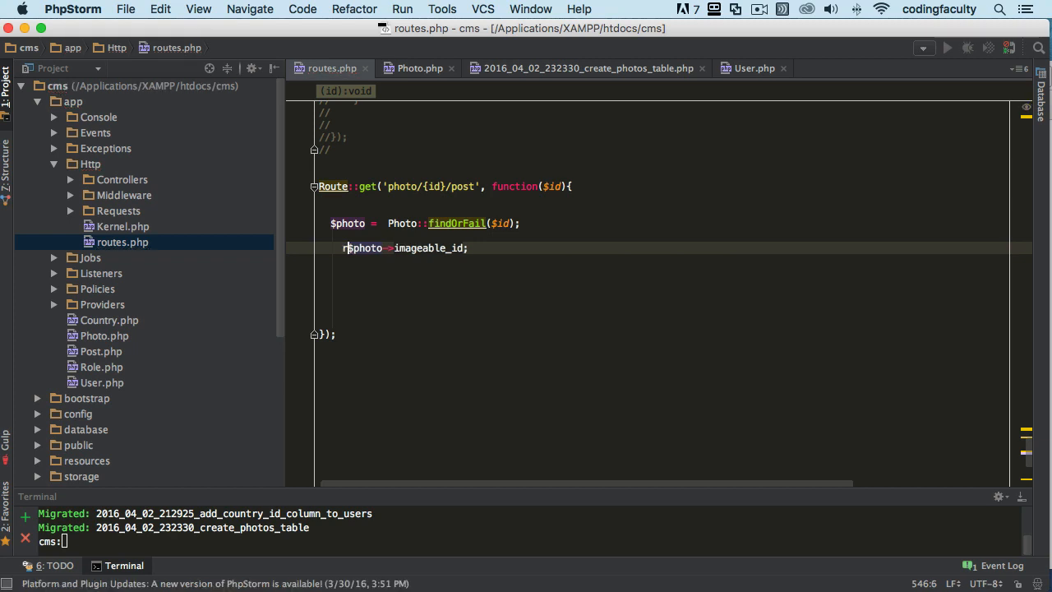
text(eturn)
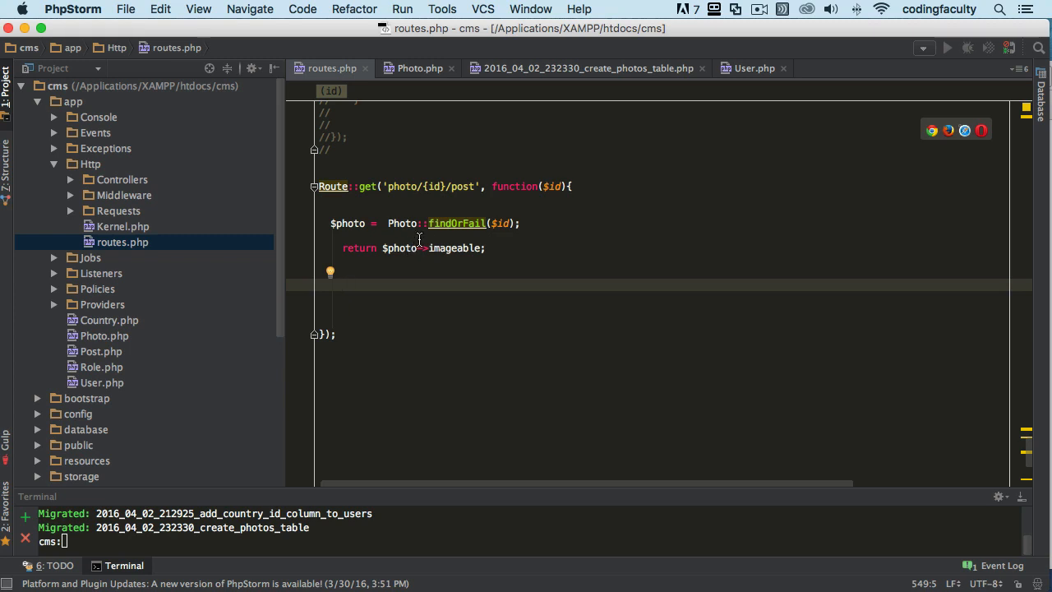
mouse_move(443, 262)
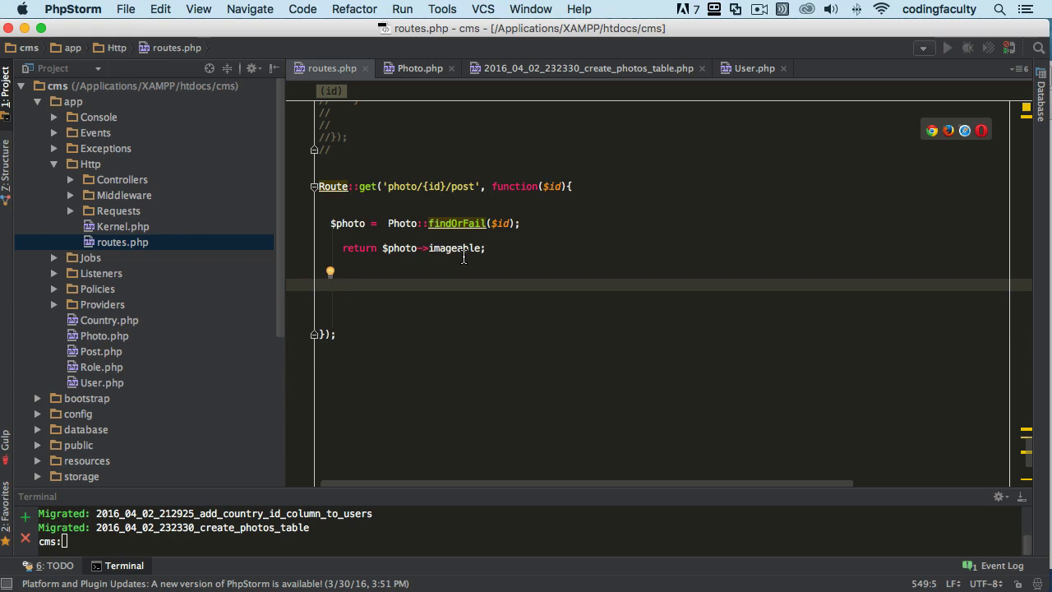
mouse_move(231, 519)
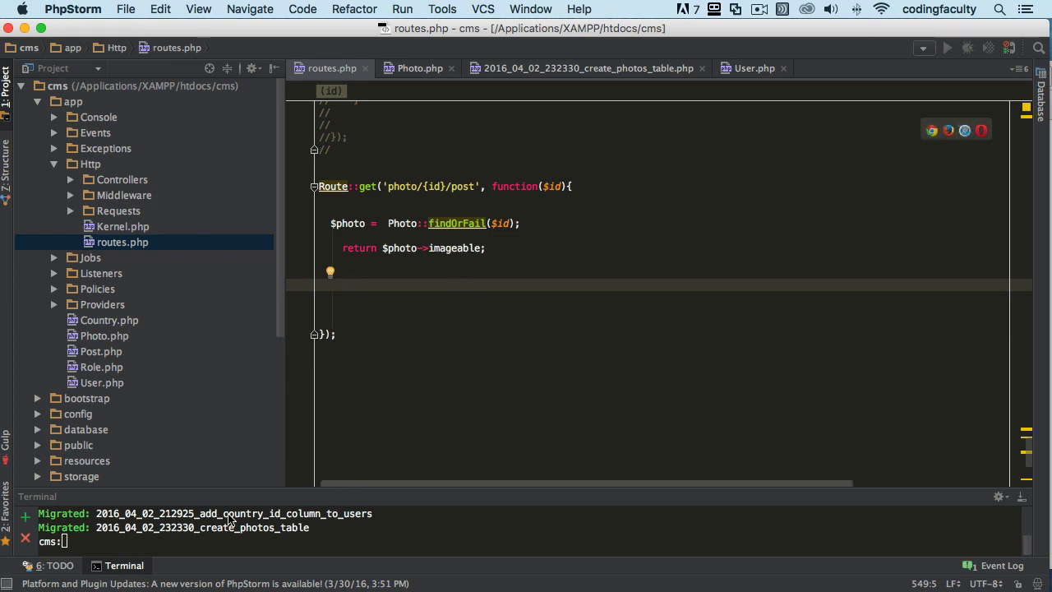
mouse_move(401, 223)
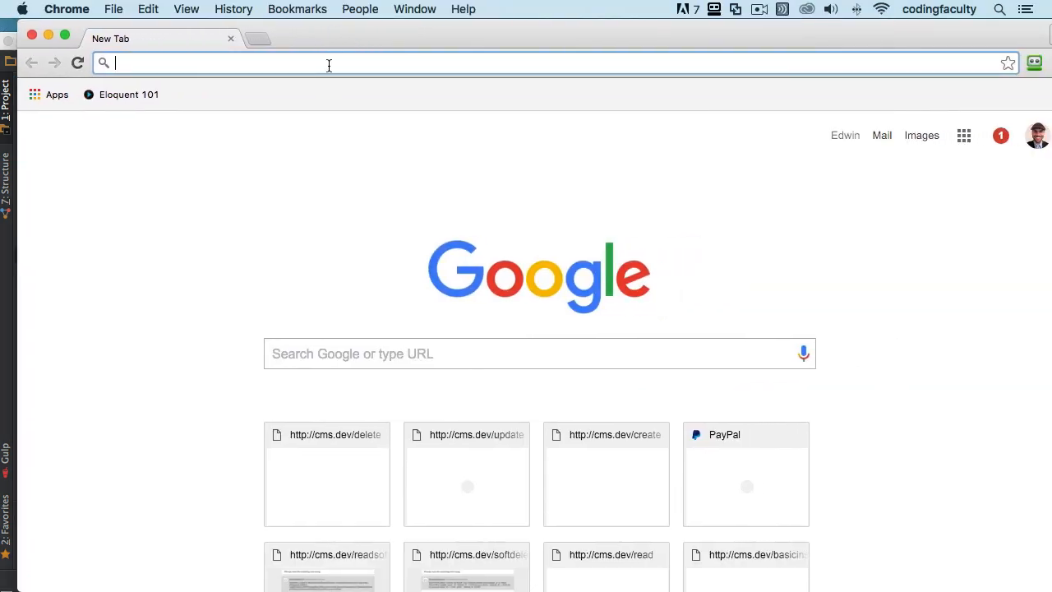
- Load cms.dev/photo/1/post in Chrome to see the owning user's JSON
text(cms.dev)
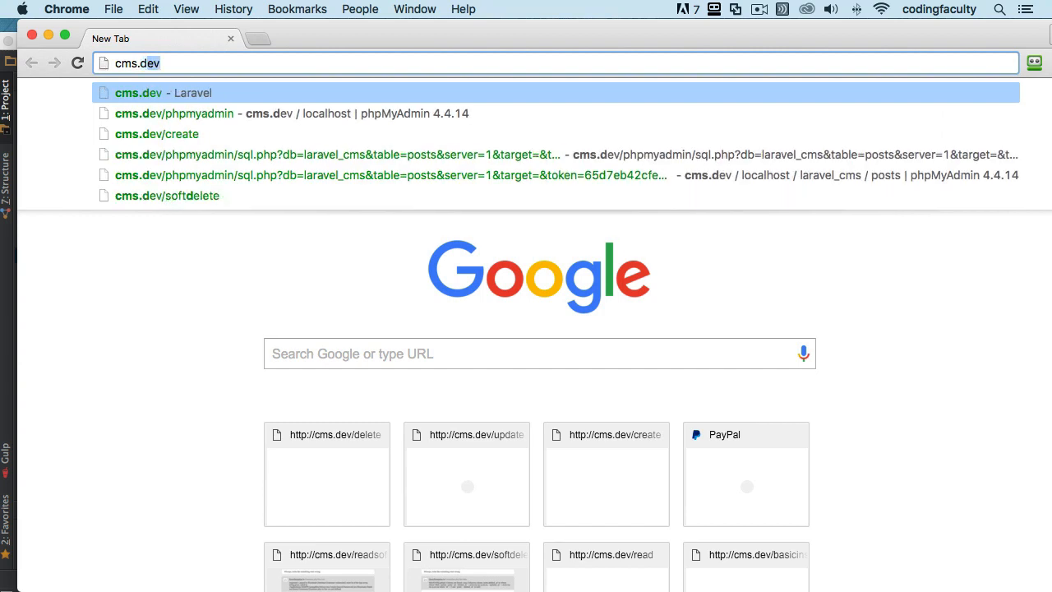
text(/)
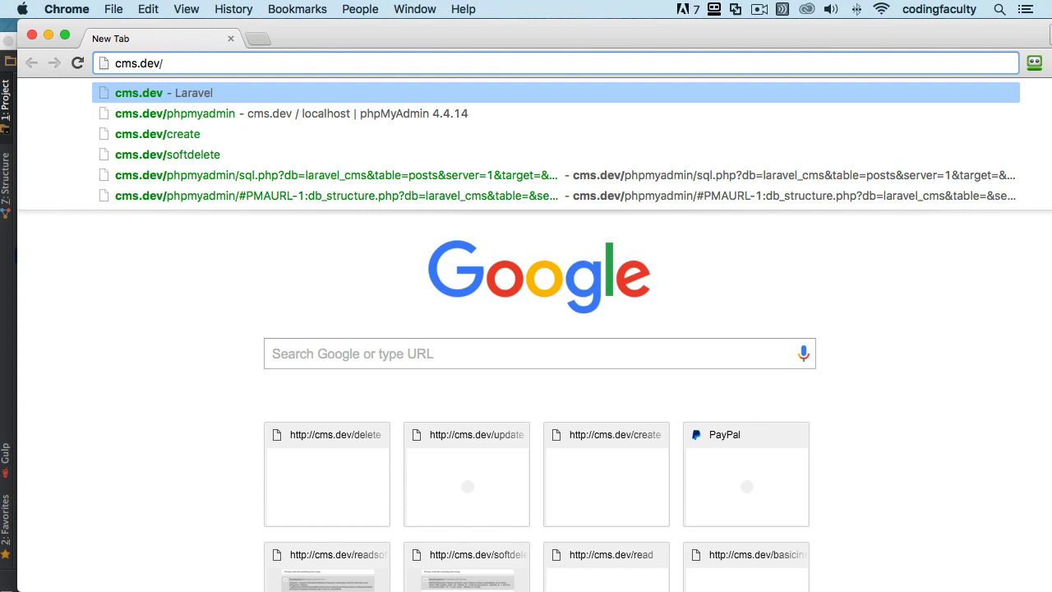
text(photo/)
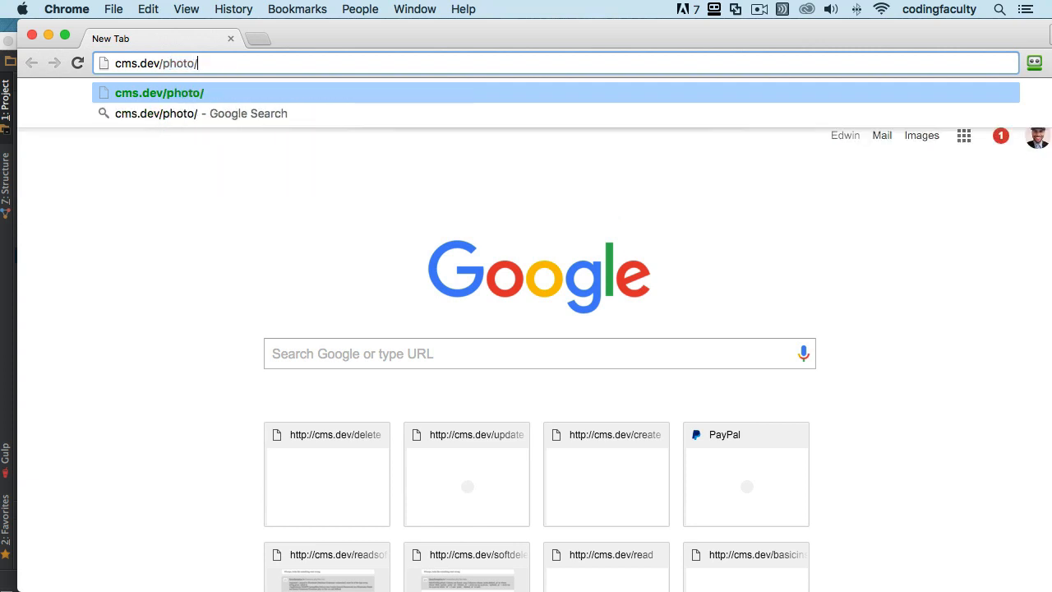
text(1/use)
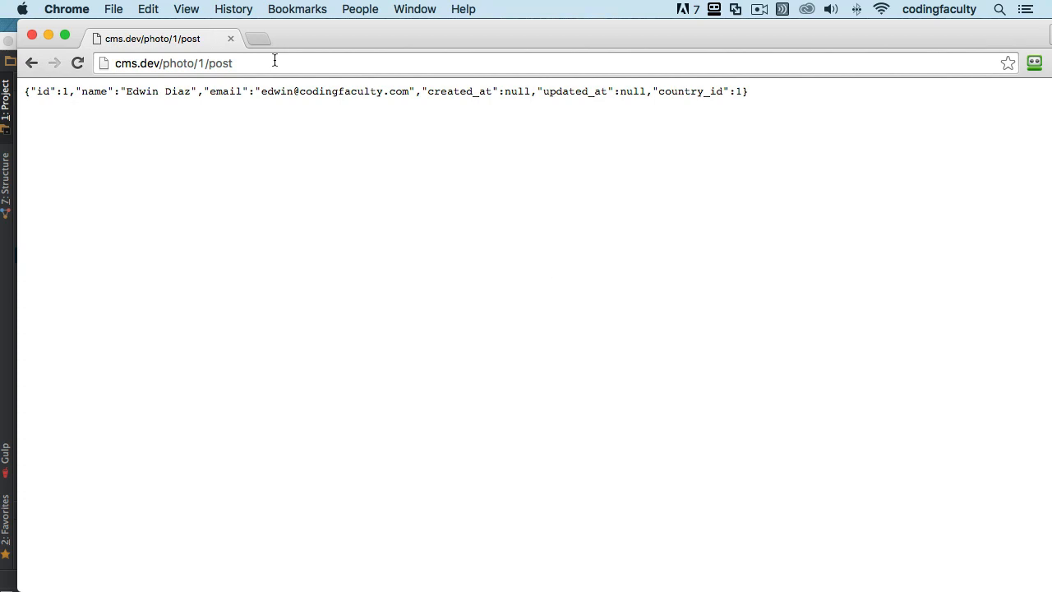
- Change the photo id in the address to 2, compare with id 1, and load photo/2/post
click(205, 62)
text(2)
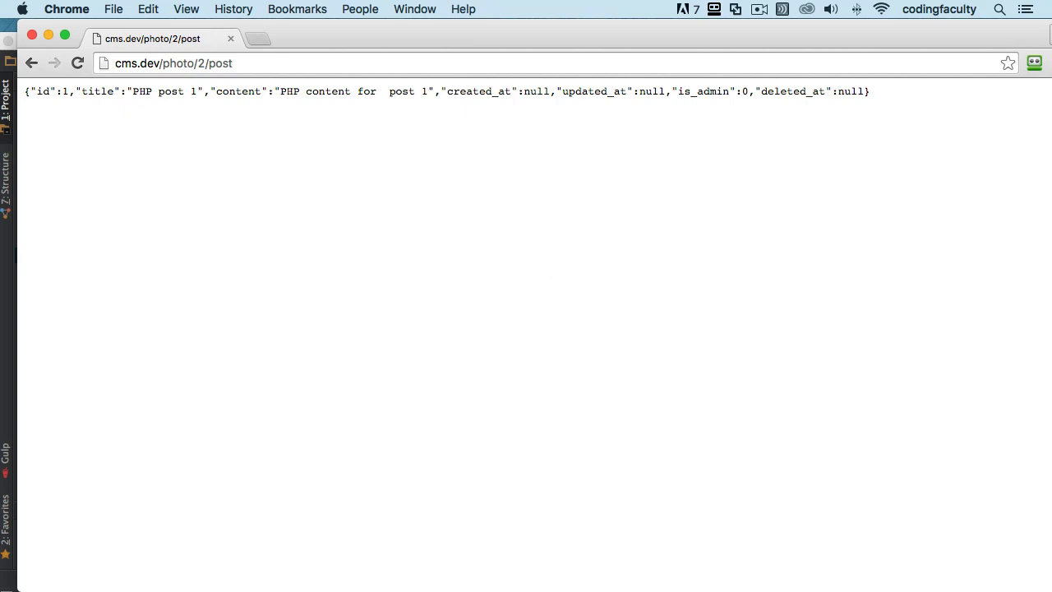
click(204, 62)
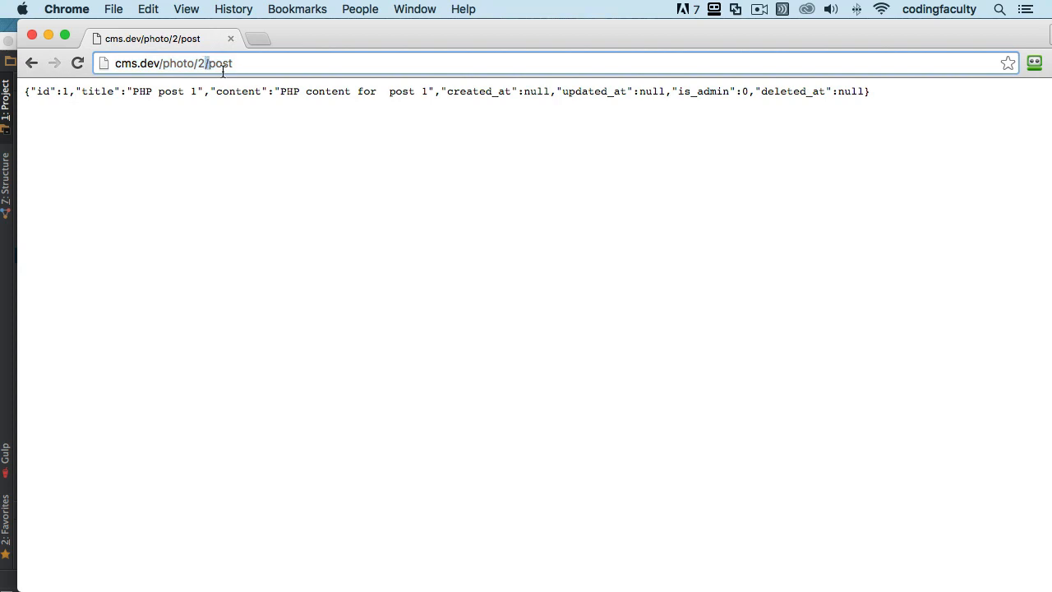
mouse_move(189, 79)
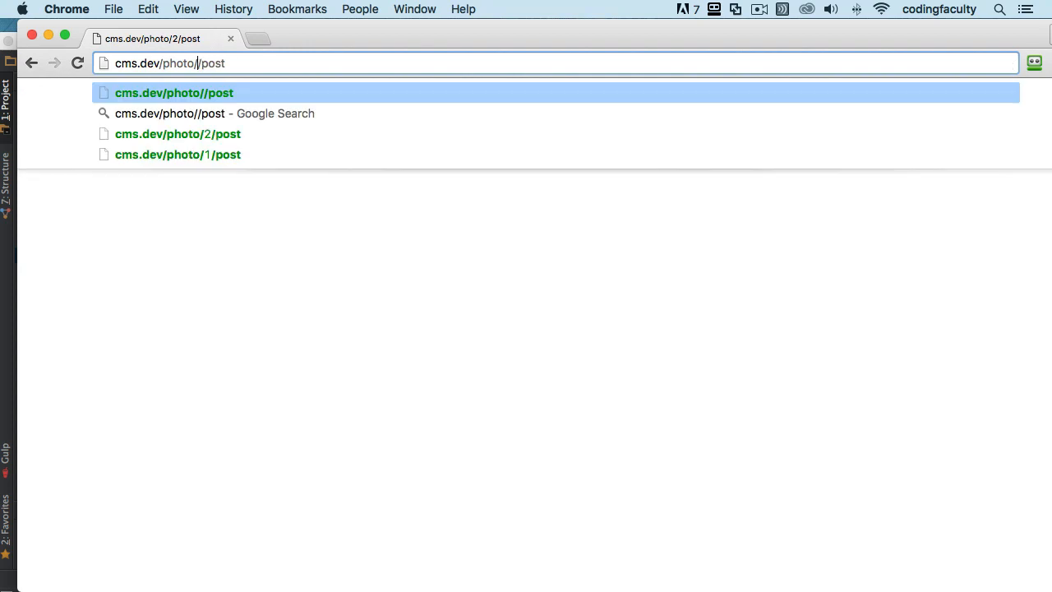
click(178, 154)
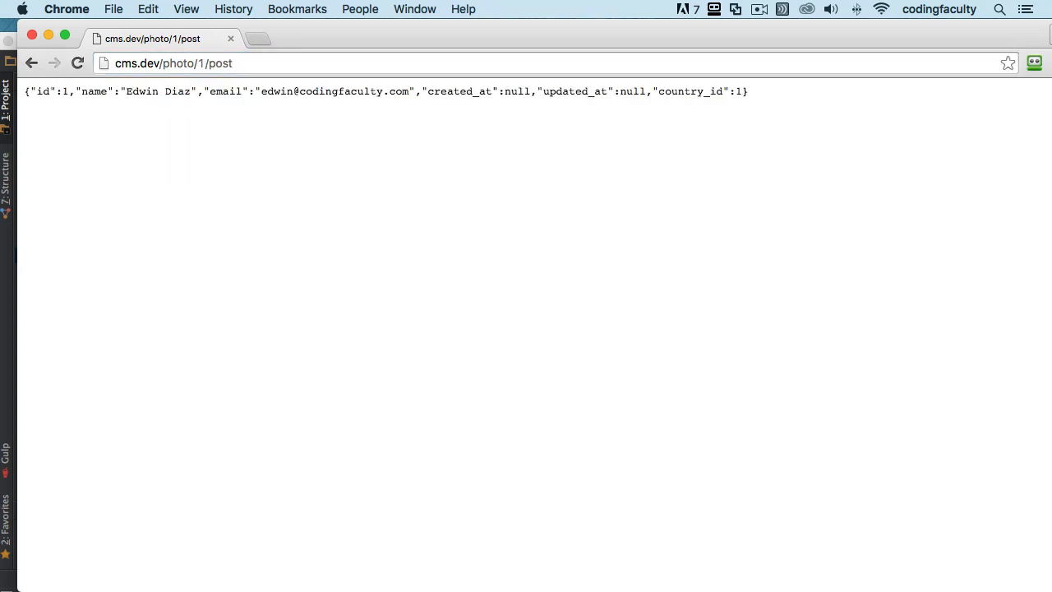
mouse_move(296, 42)
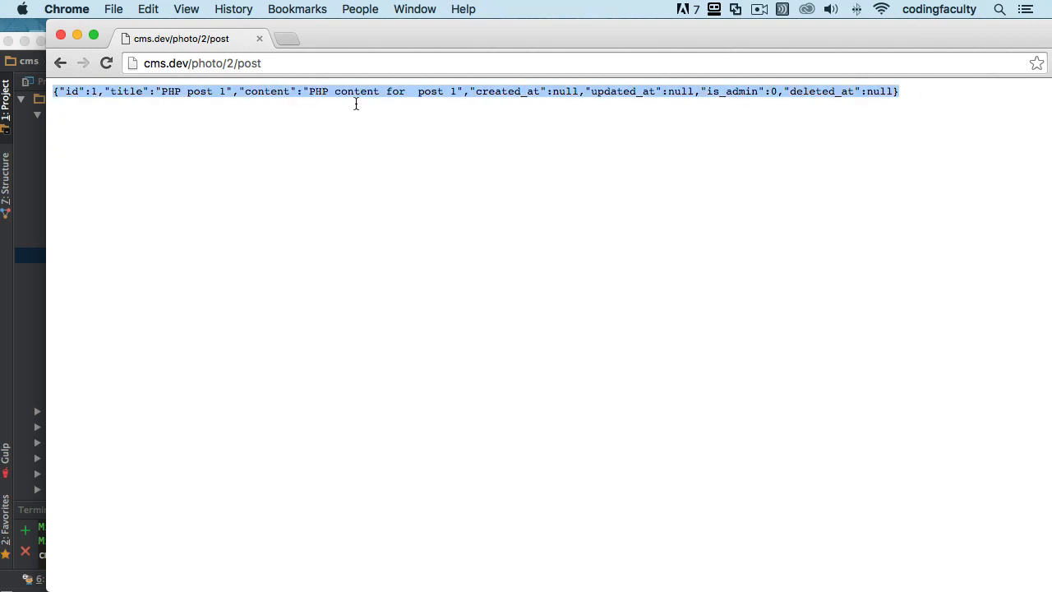
click(201, 64)
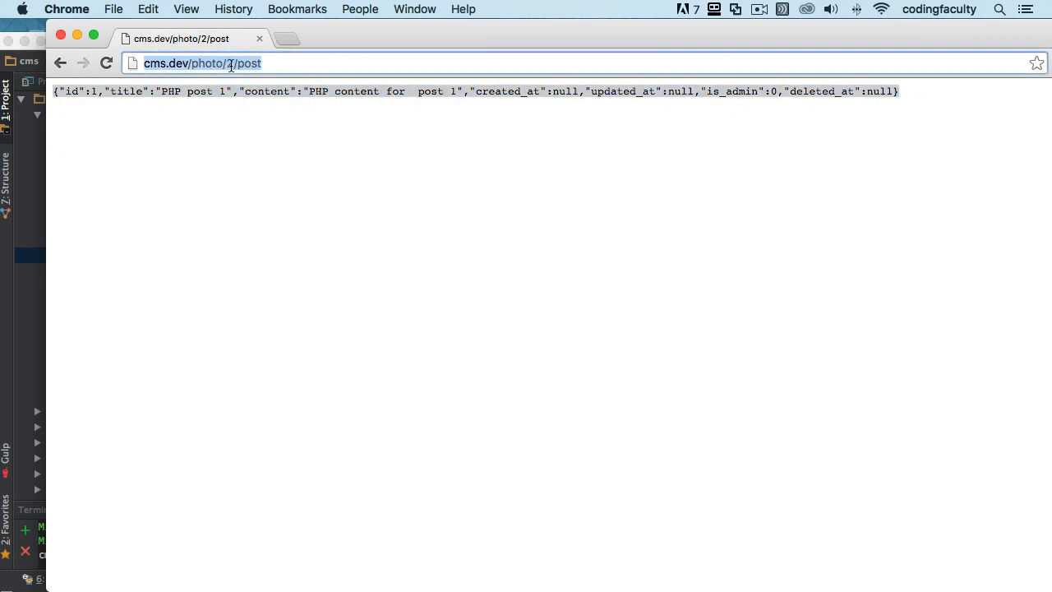